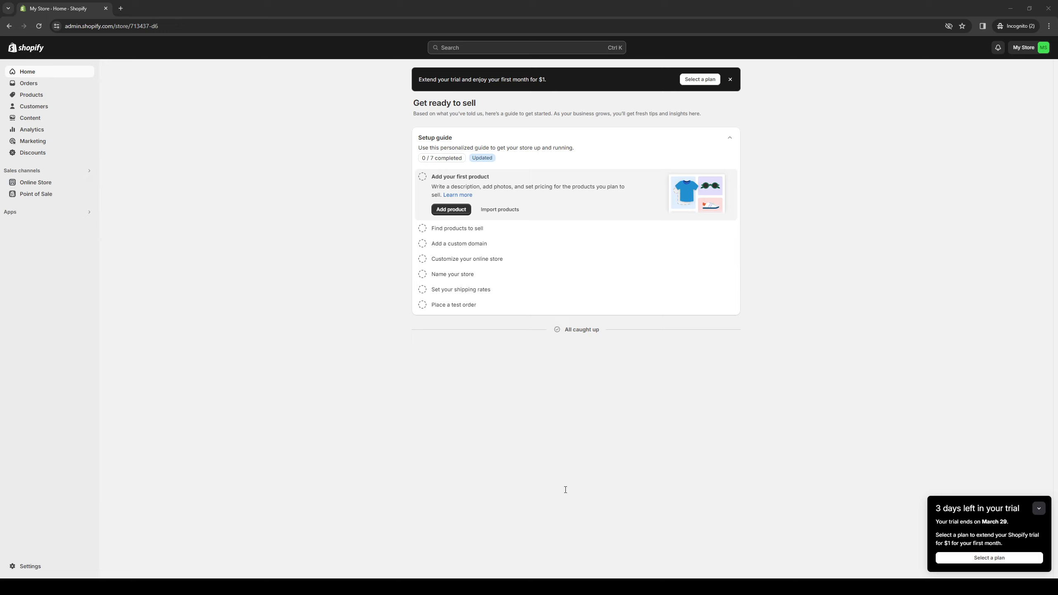
{"action": "mouse_move", "coordinate": [468, 312]}
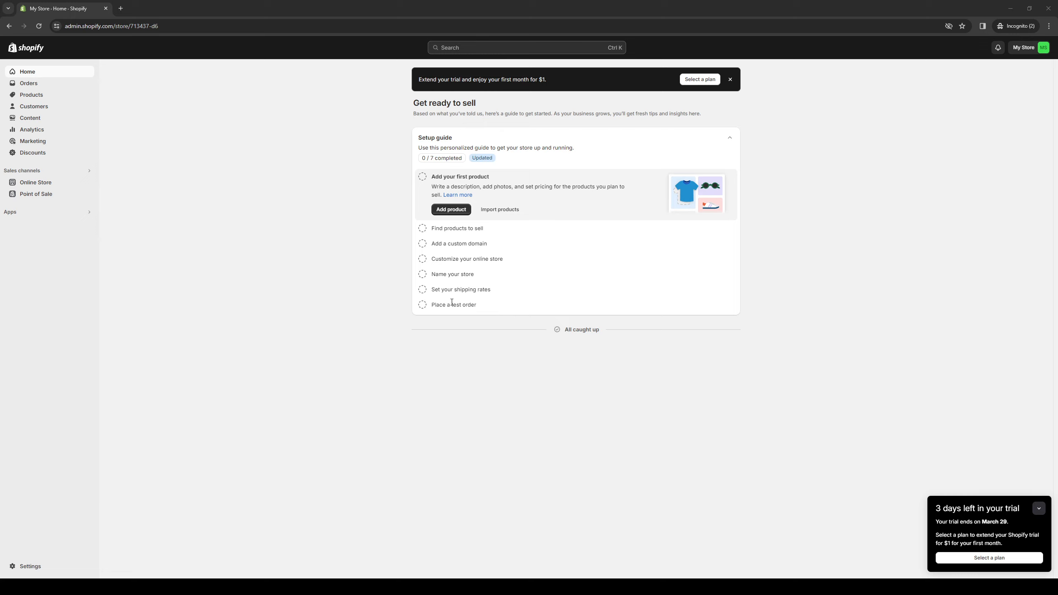
{"action": "mouse_move", "coordinate": [370, 172]}
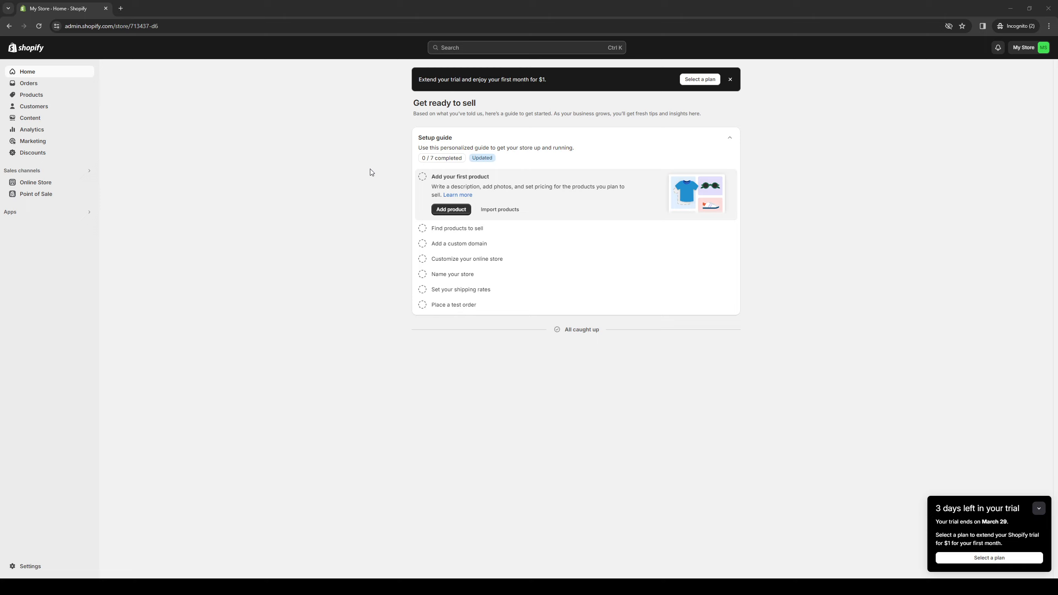
{"action": "mouse_move", "coordinate": [173, 129]}
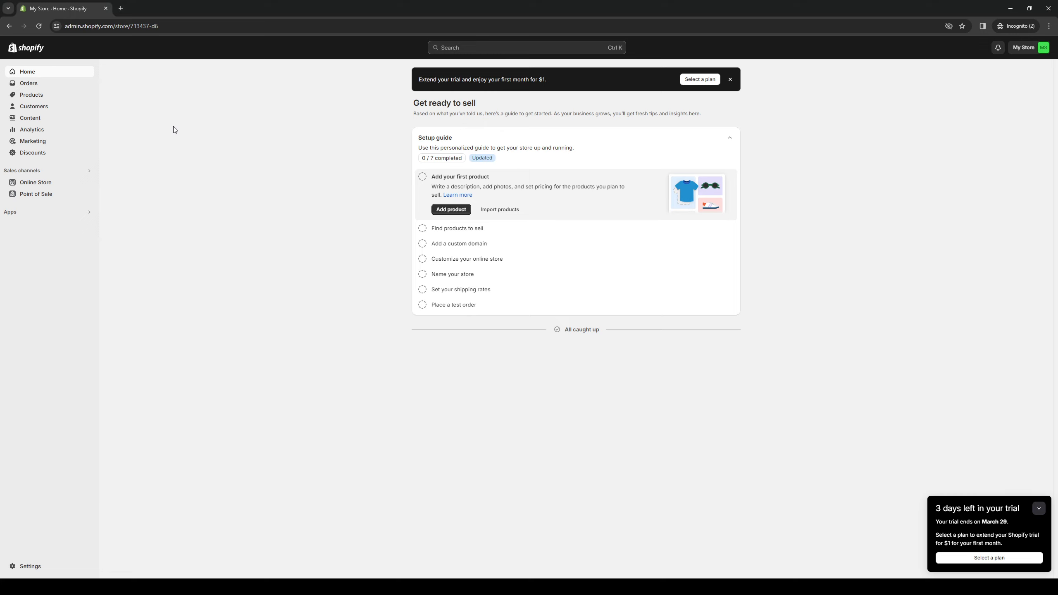
{"action": "mouse_move", "coordinate": [333, 373]}
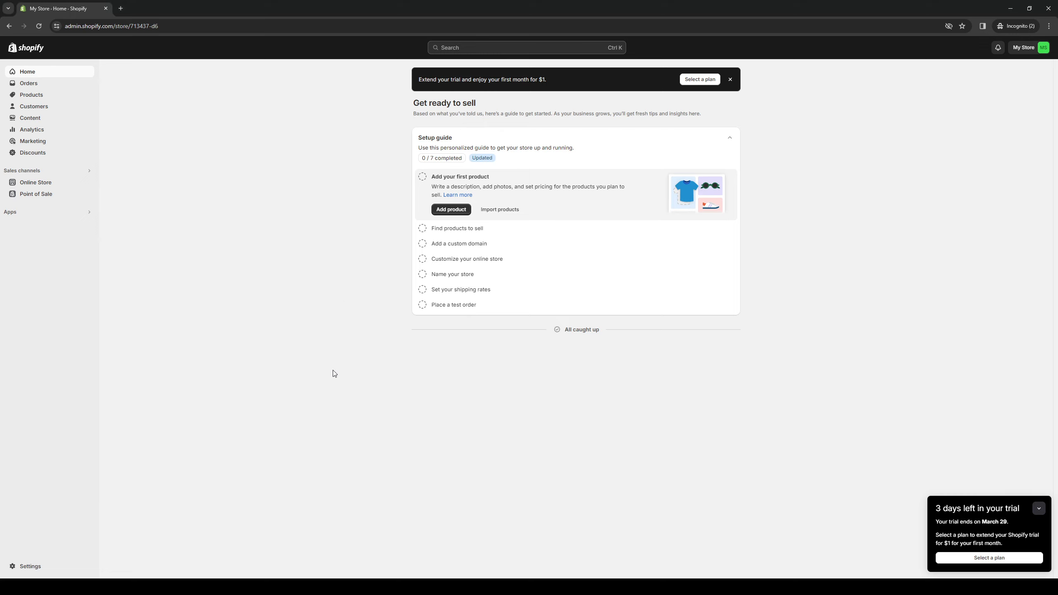
{"action": "mouse_move", "coordinate": [548, 398]}
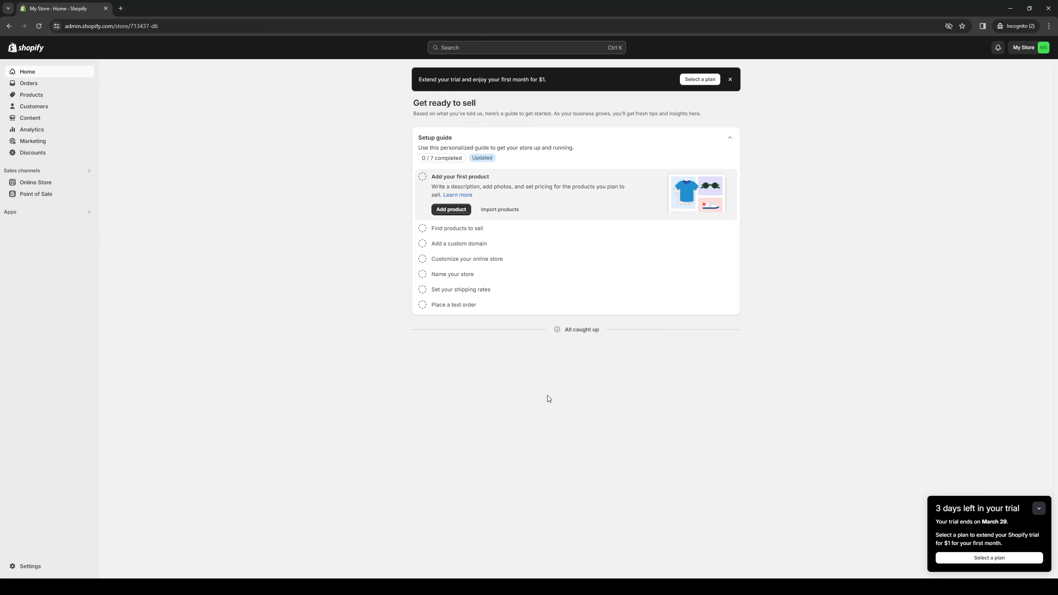
{"action": "mouse_move", "coordinate": [561, 386]}
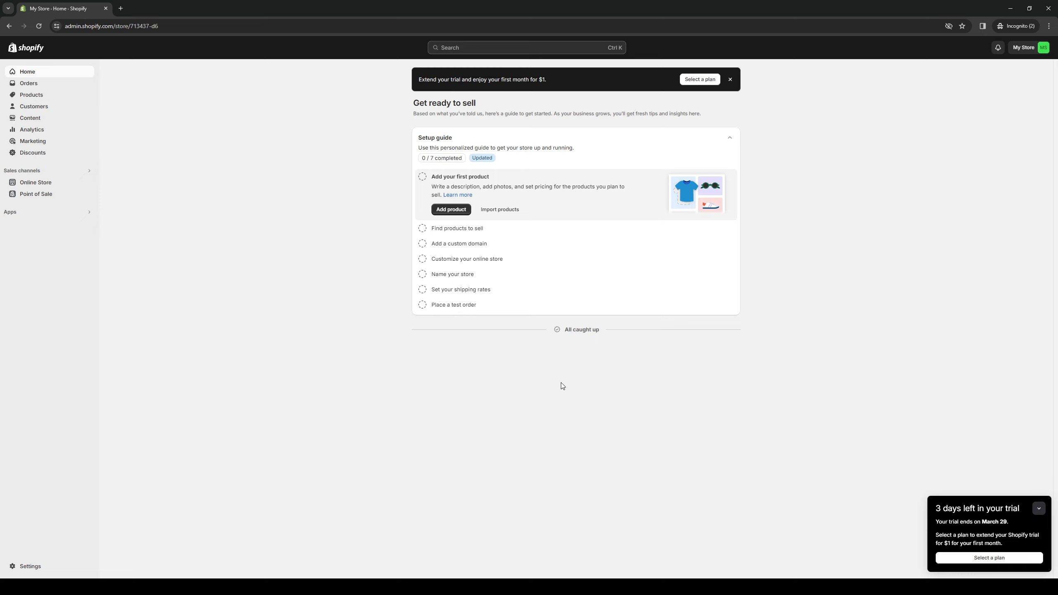
{"action": "mouse_move", "coordinate": [319, 335]}
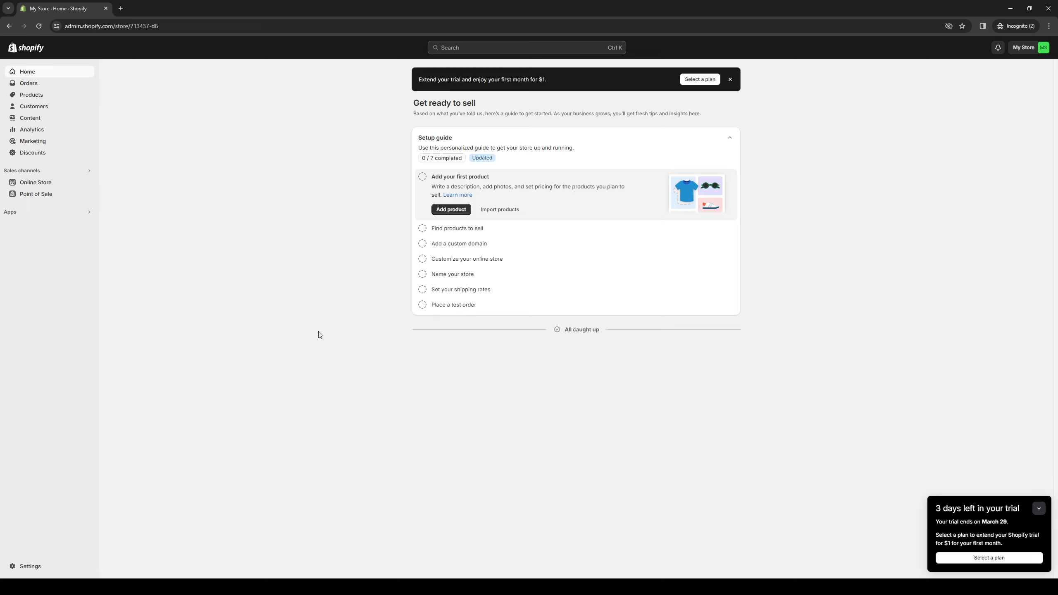
{"action": "mouse_move", "coordinate": [263, 228]}
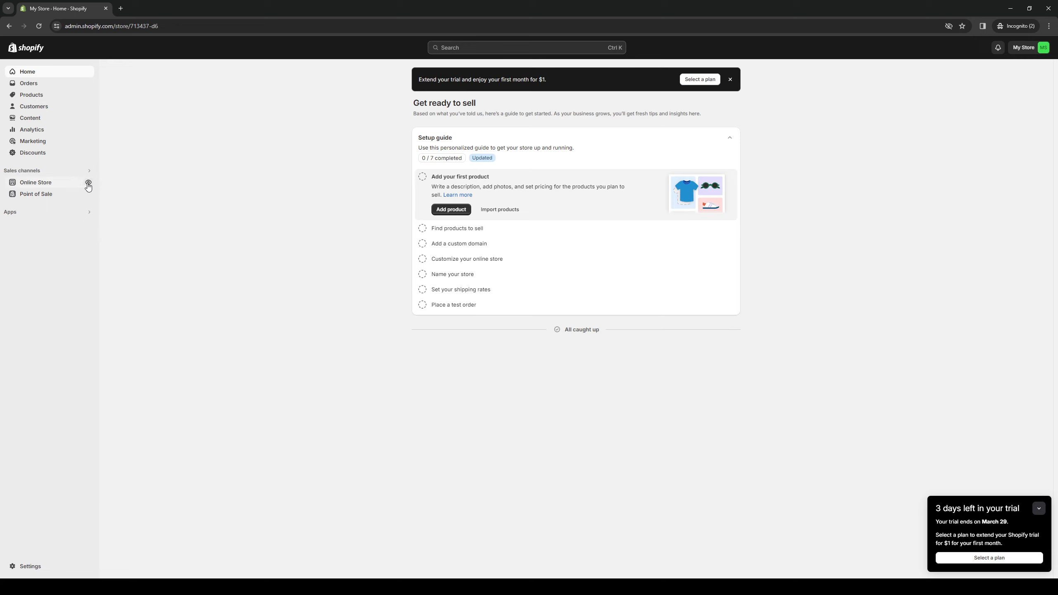
Step: Open the Online Store themes page from the Sales channels sidebar
{"action": "left_click", "coordinate": [36, 182]}
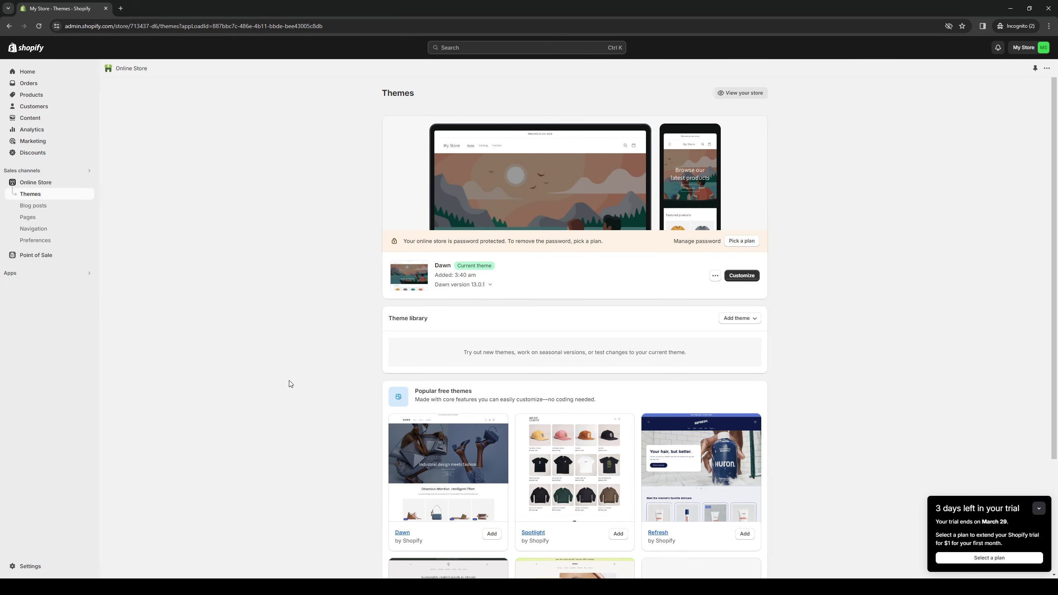
{"action": "mouse_move", "coordinate": [179, 441]}
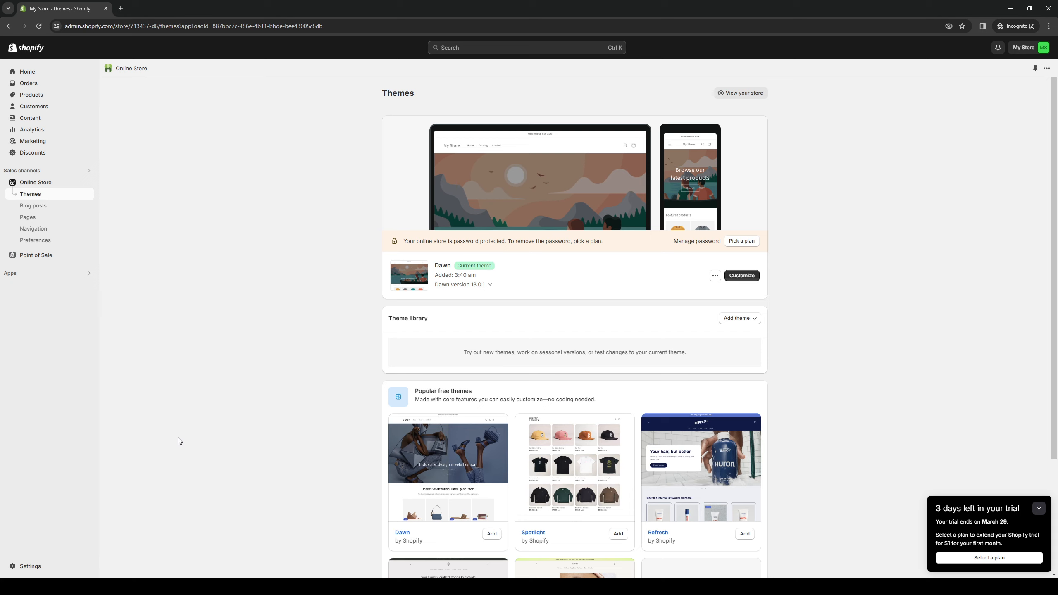
{"action": "mouse_move", "coordinate": [151, 333]}
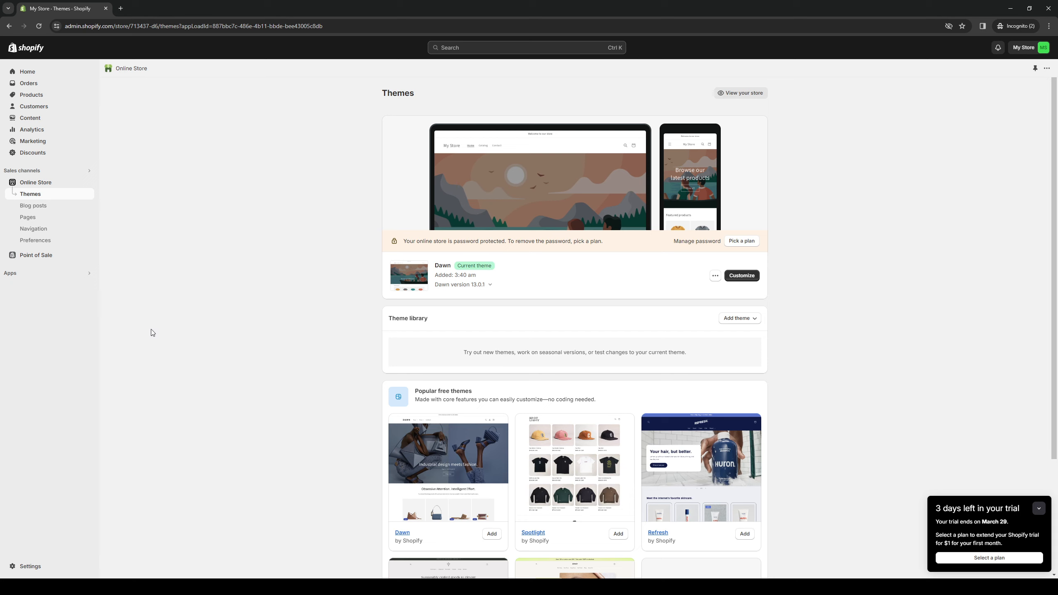
{"action": "mouse_move", "coordinate": [209, 300]}
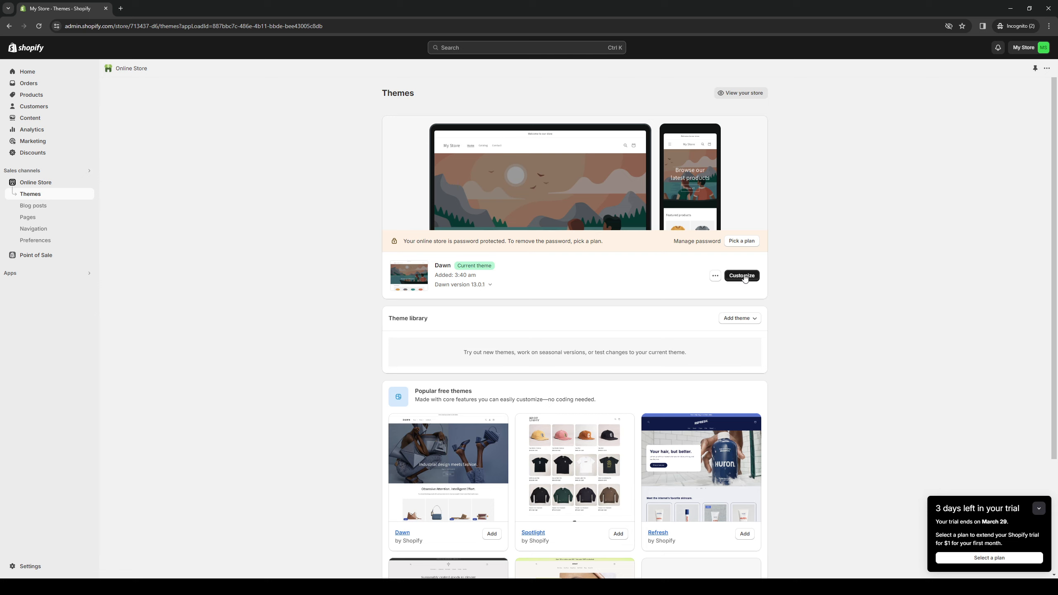
Step: Customize the Dawn theme and dismiss the third-party cookies notice
{"action": "left_click", "coordinate": [739, 275]}
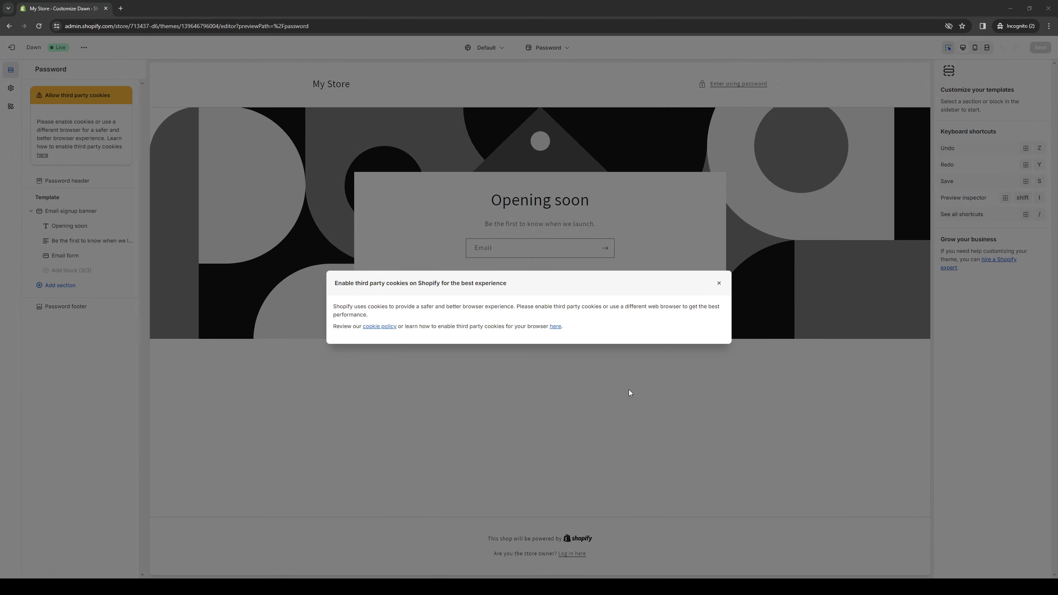
{"action": "left_click", "coordinate": [718, 283]}
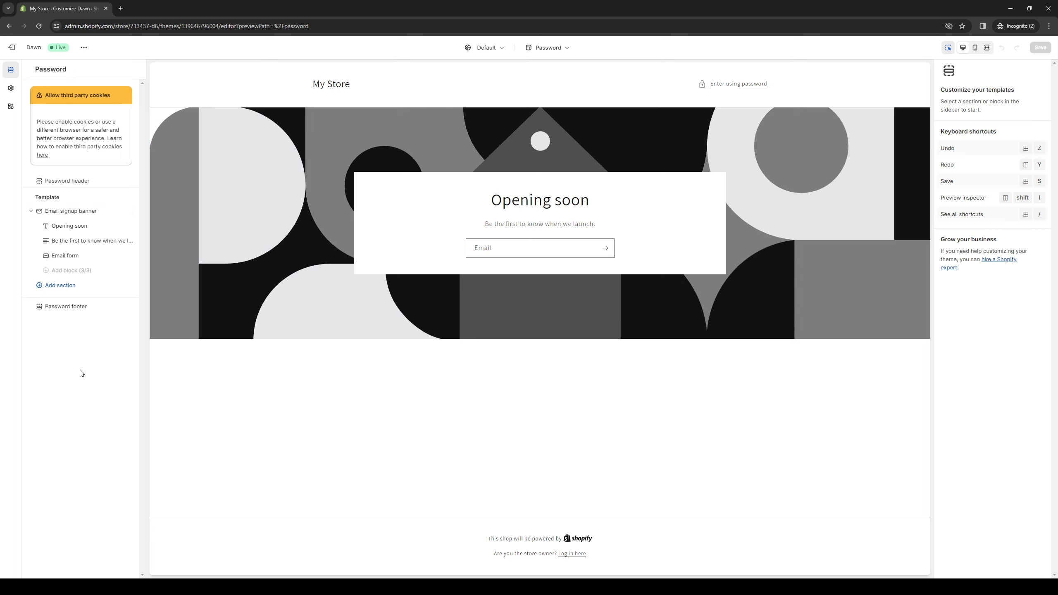
{"action": "mouse_move", "coordinate": [59, 284]}
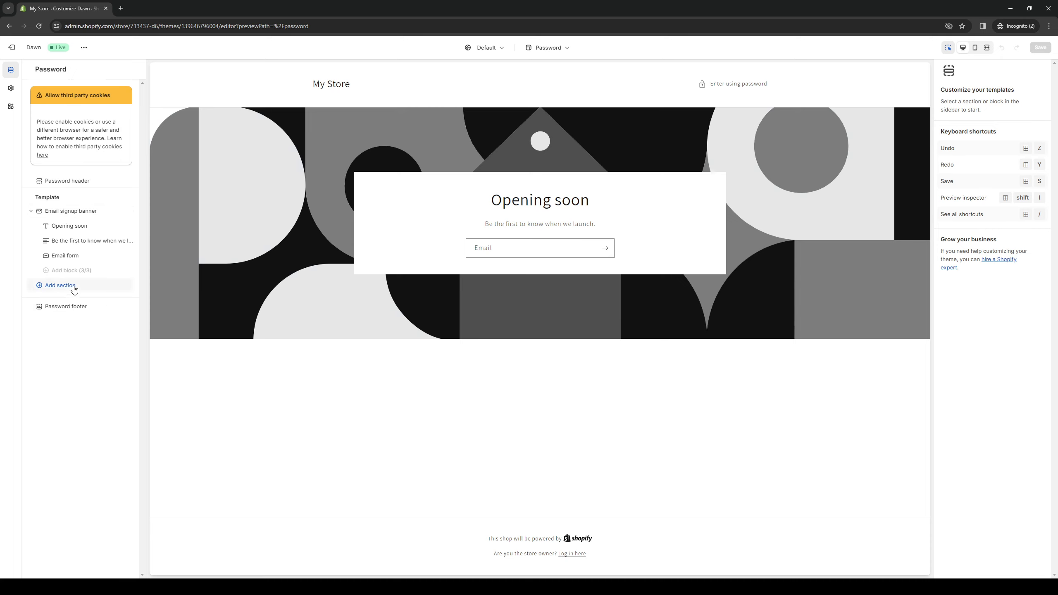
Step: Add a Collapsible content section to the password page template
{"action": "left_click", "coordinate": [59, 285]}
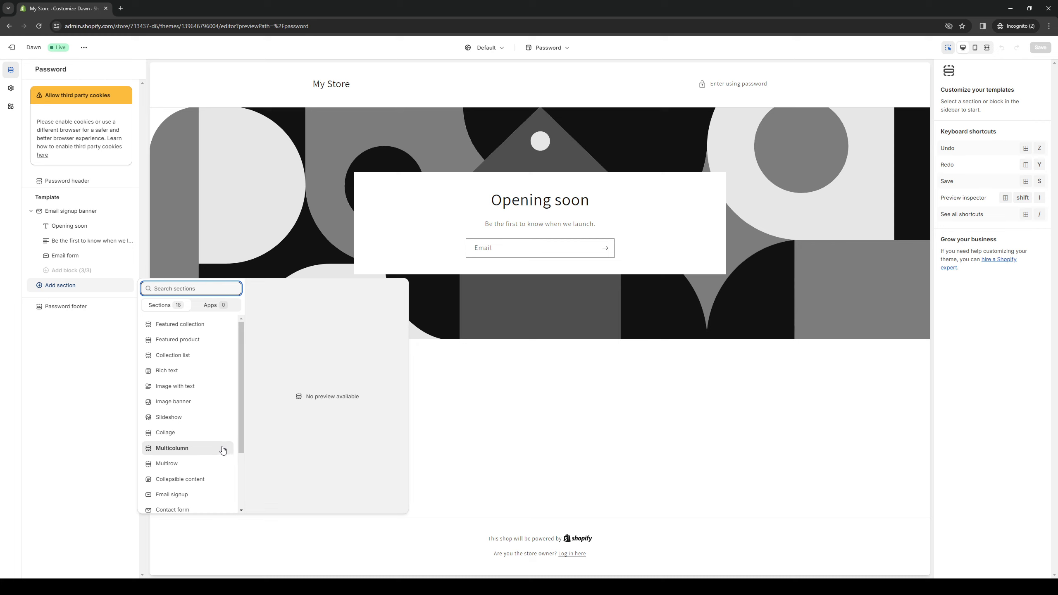
{"action": "mouse_move", "coordinate": [188, 488]}
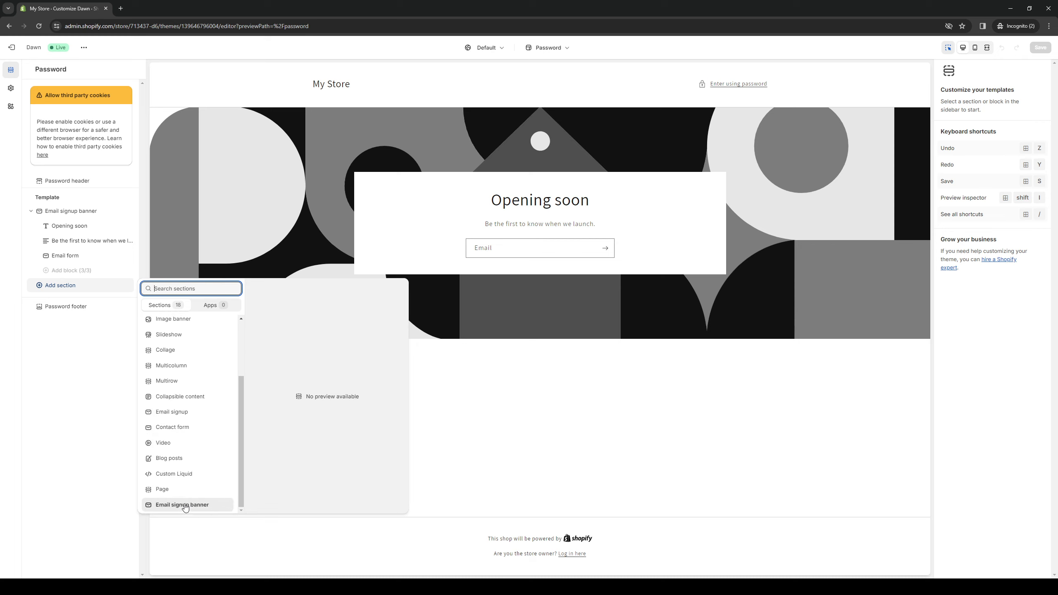
{"action": "mouse_move", "coordinate": [290, 468]}
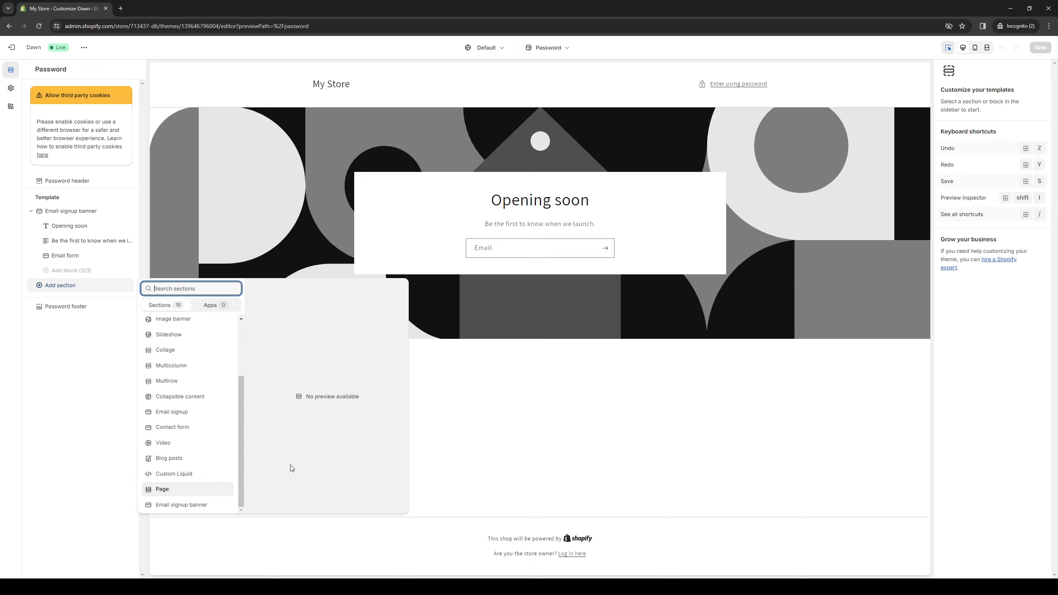
{"action": "mouse_move", "coordinate": [320, 450]}
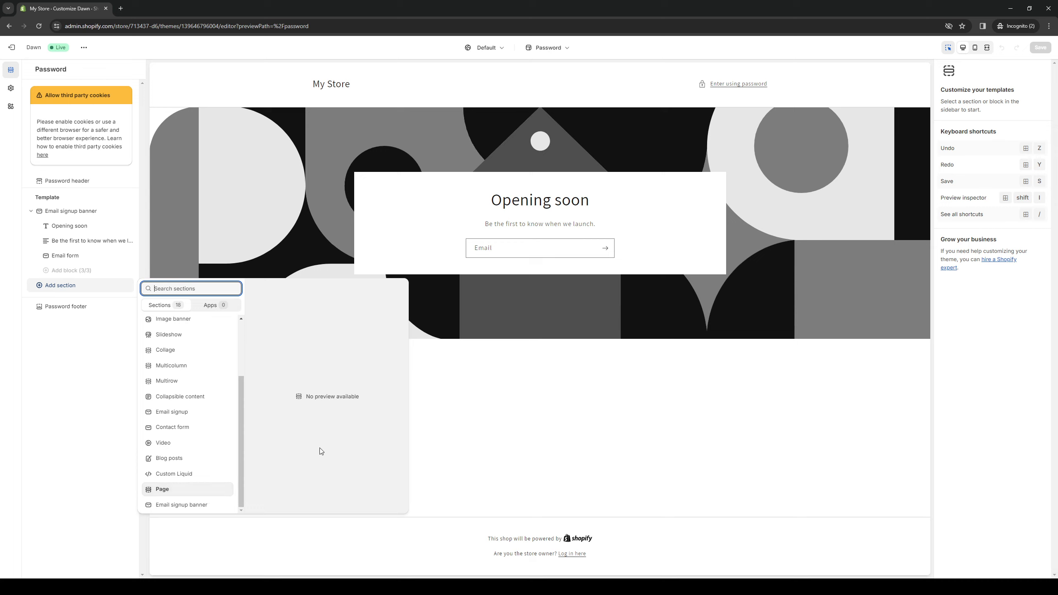
{"action": "mouse_move", "coordinate": [320, 425]}
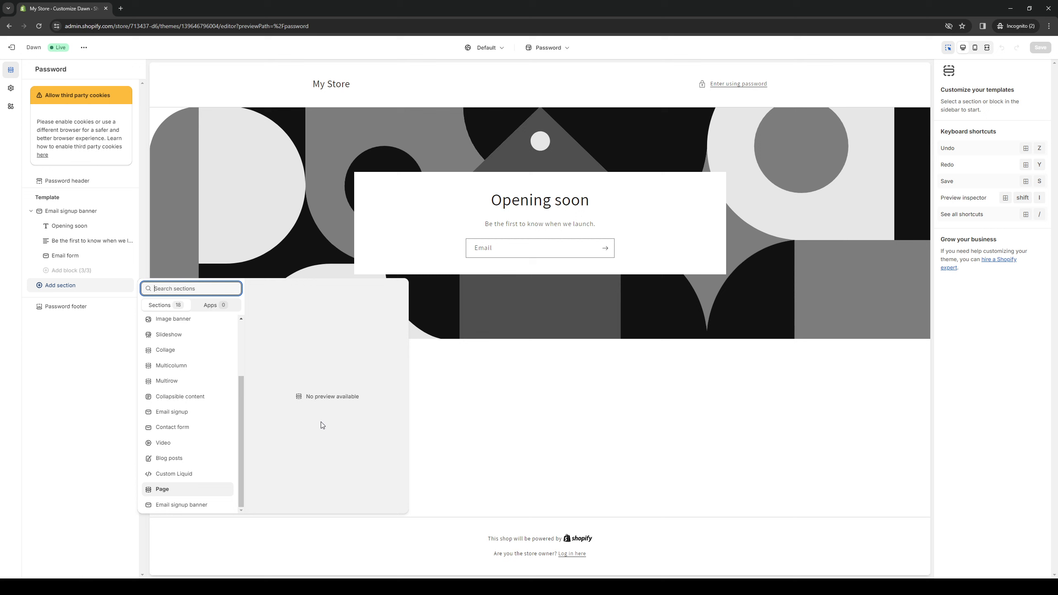
{"action": "left_click", "coordinate": [199, 398]}
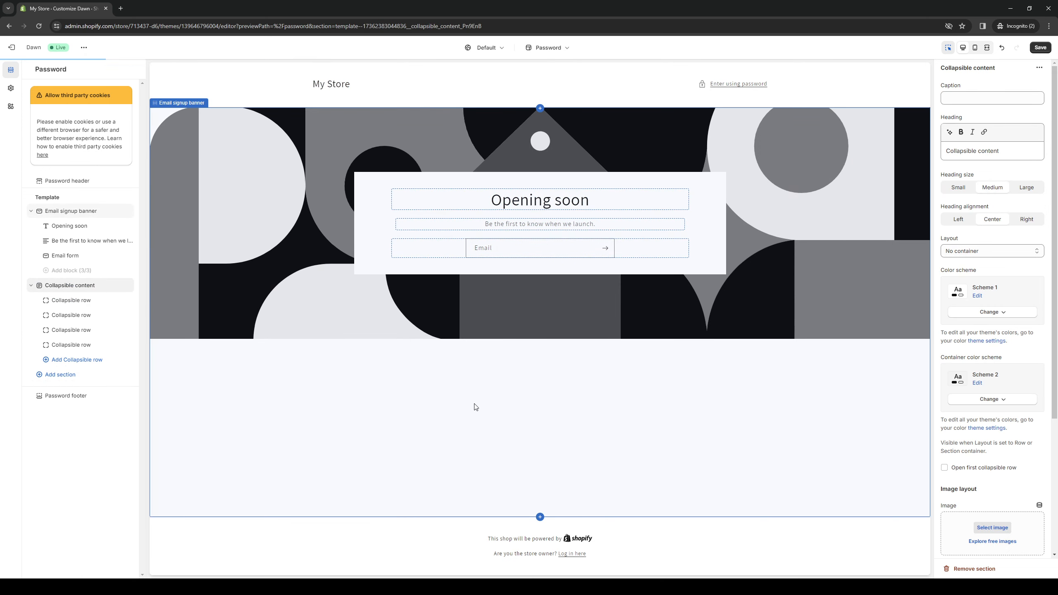
Step: Select the first collapsible row to show its heading, icon and content settings
{"action": "left_click", "coordinate": [69, 284]}
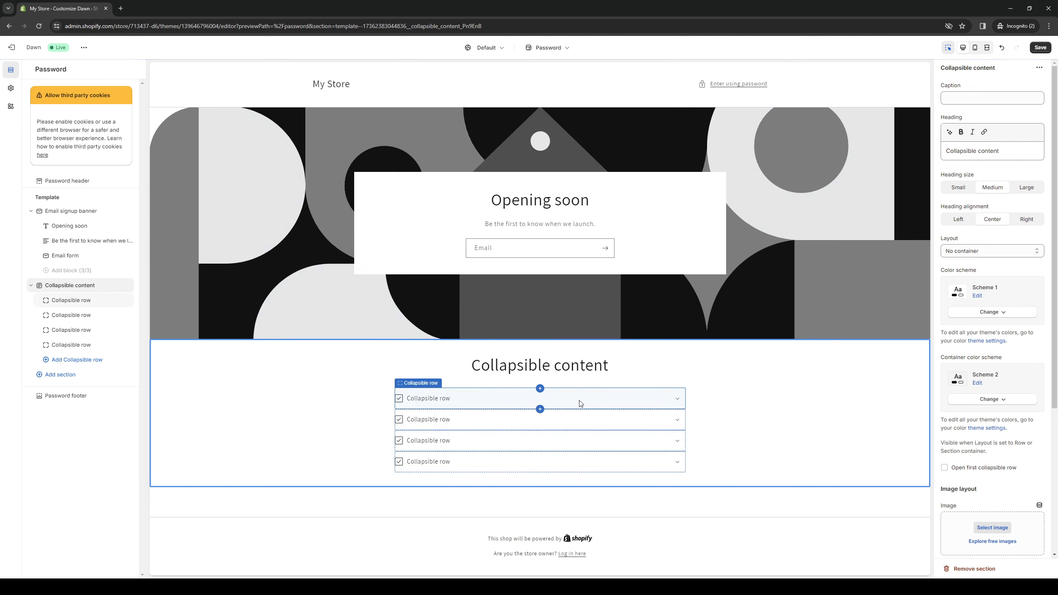
{"action": "left_click", "coordinate": [428, 398]}
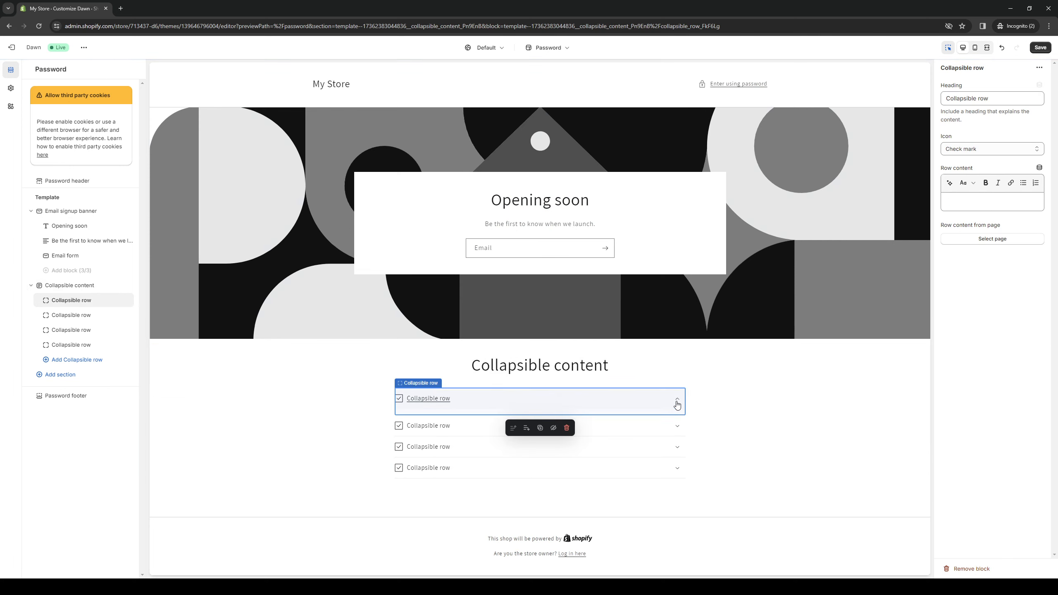
{"action": "left_click", "coordinate": [676, 398]}
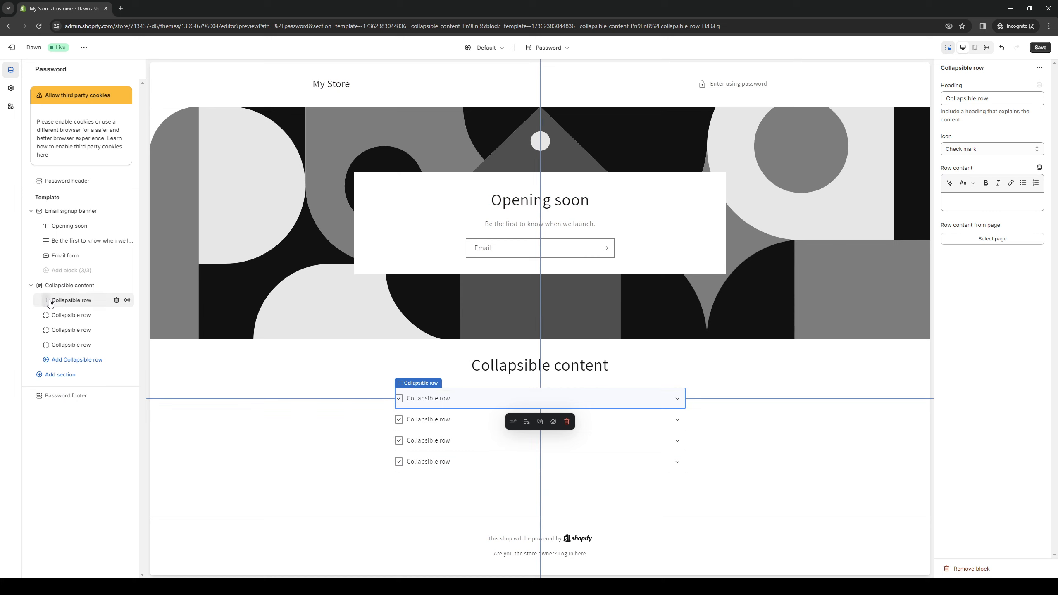
{"action": "mouse_move", "coordinate": [911, 271]}
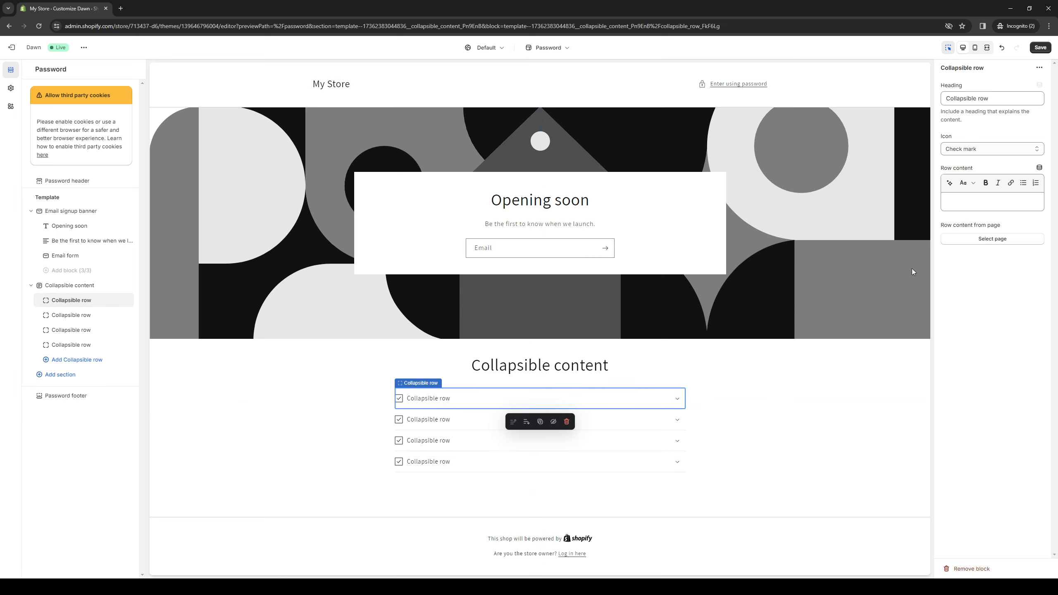
Step: Replace the first row's heading with 'Allow Use of Cookies'
{"action": "left_click", "coordinate": [991, 98]}
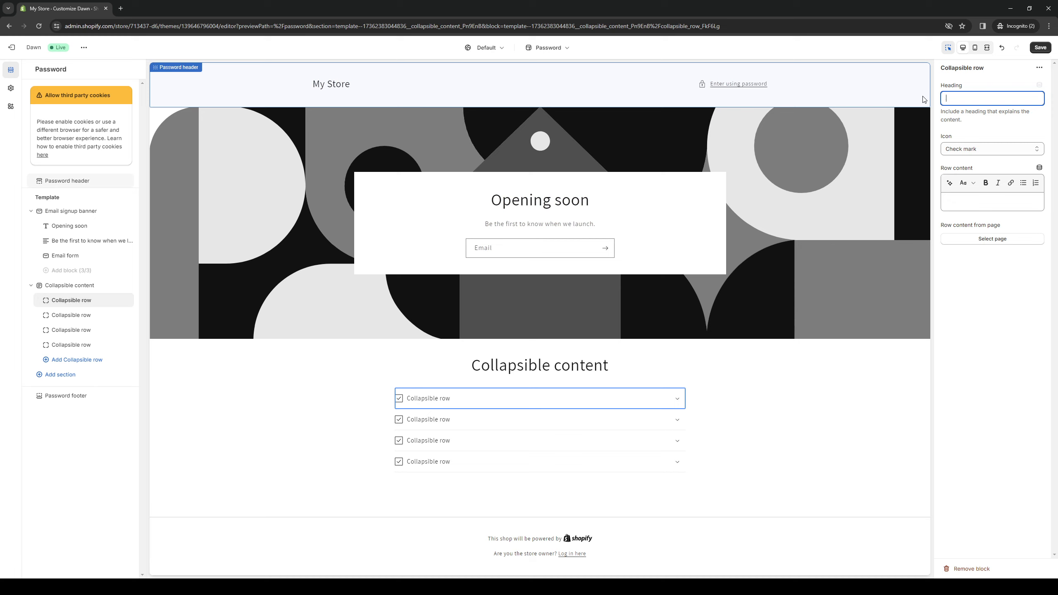
{"action": "type", "text": "C"}
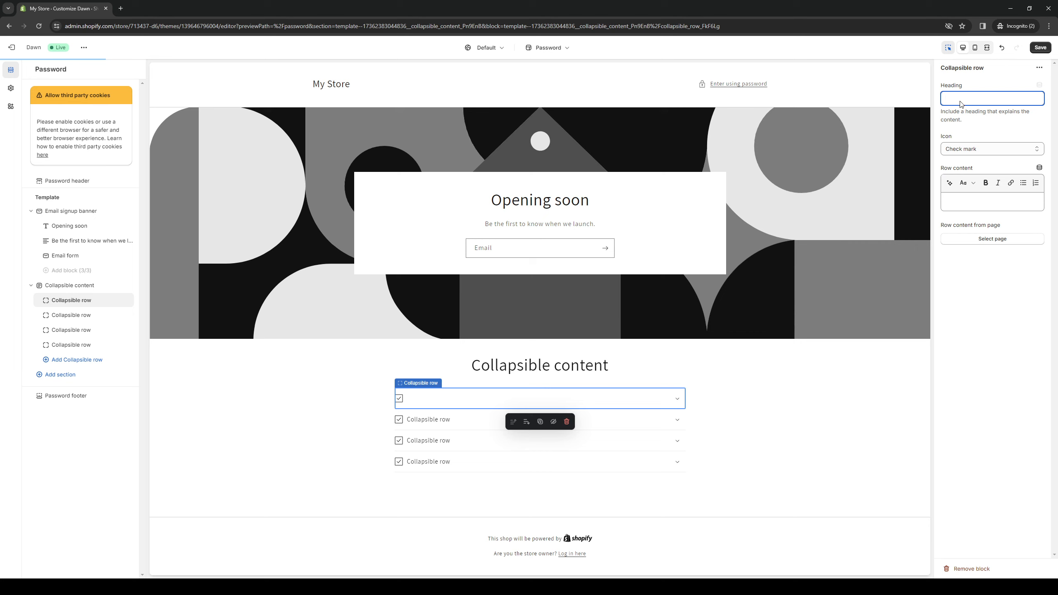
{"action": "type", "text": "Allow Use of Cookies"}
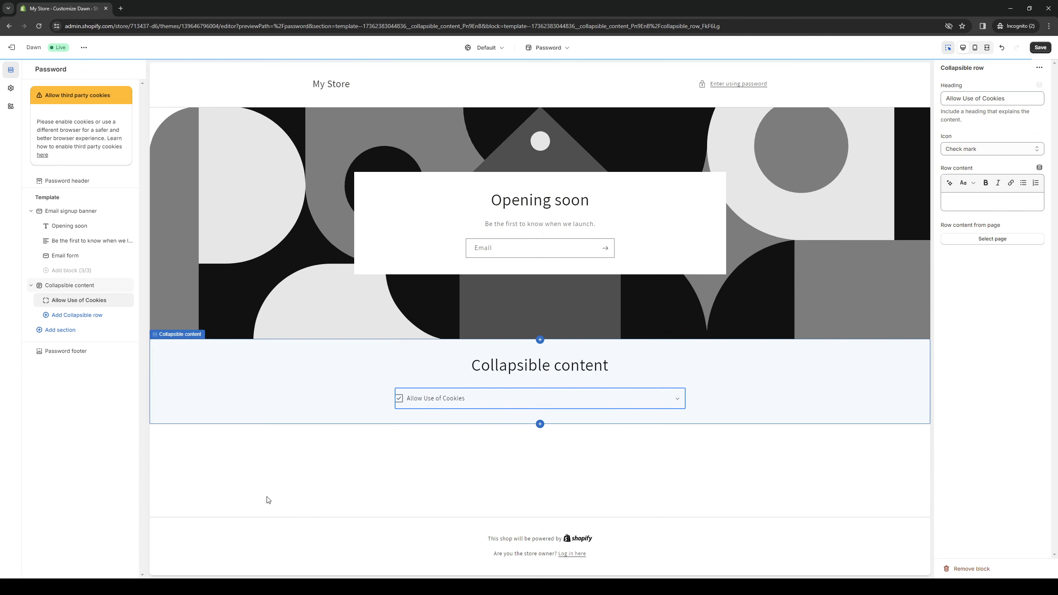
Step: Set the Allow Use of Cookies row's icon to None
{"action": "left_click", "coordinate": [539, 398]}
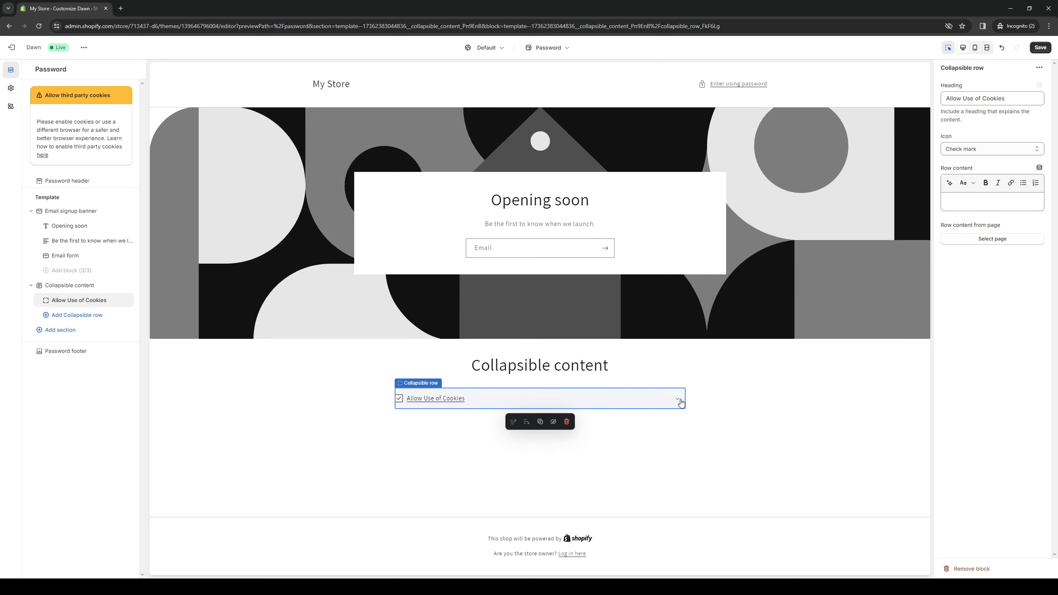
{"action": "left_click", "coordinate": [676, 398]}
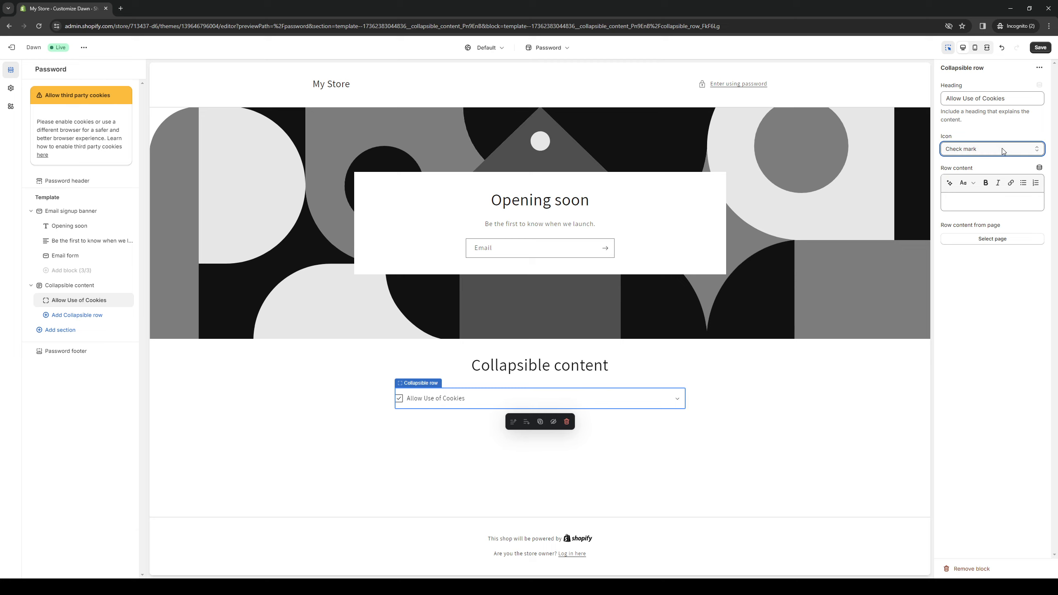
{"action": "left_click", "coordinate": [990, 148]}
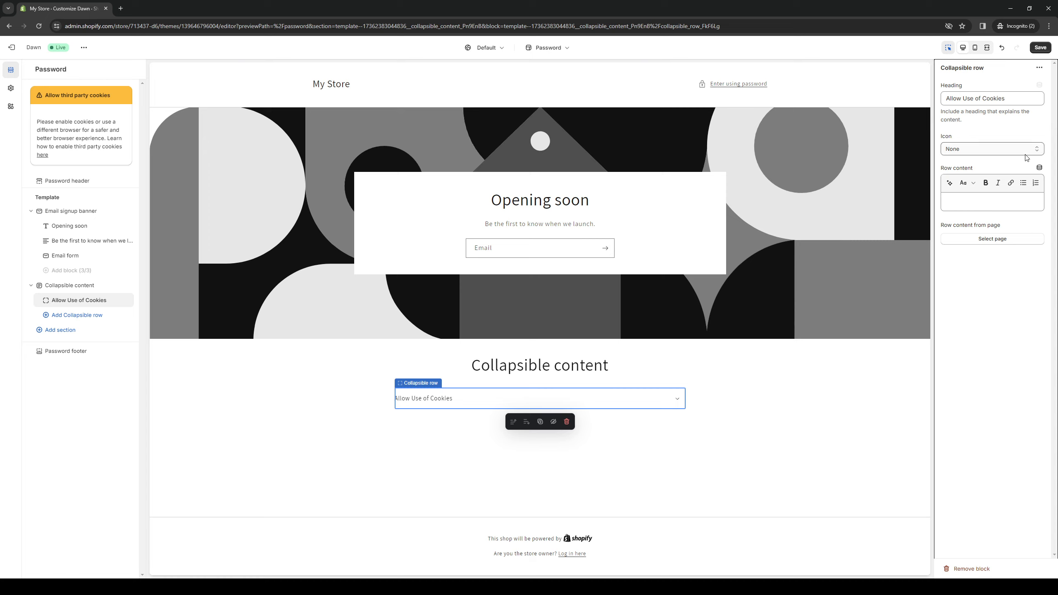
{"action": "mouse_move", "coordinate": [1034, 151]}
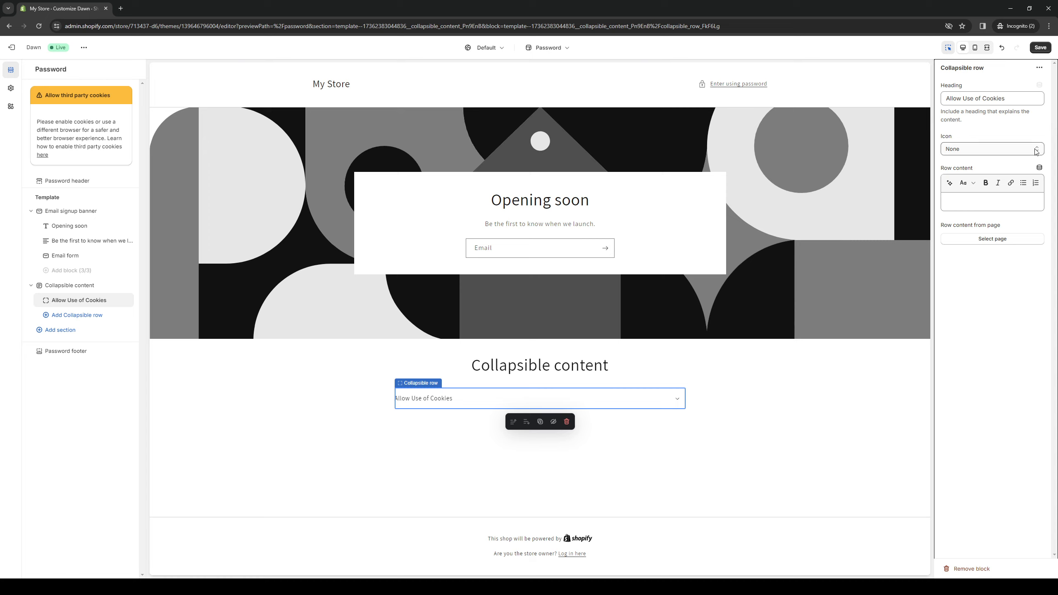
{"action": "mouse_move", "coordinate": [1035, 153]}
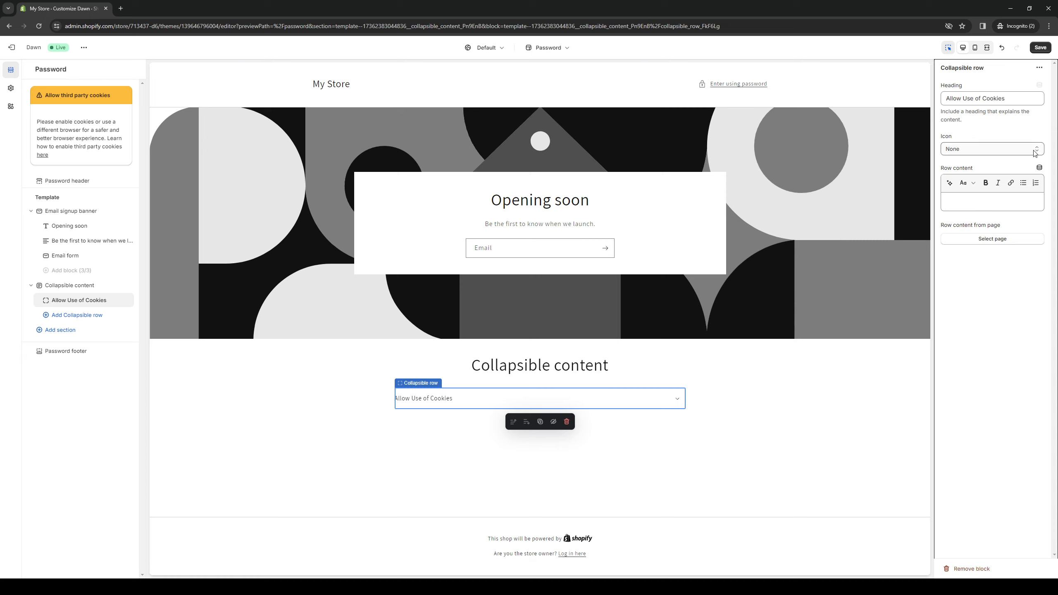
{"action": "left_click", "coordinate": [990, 149]}
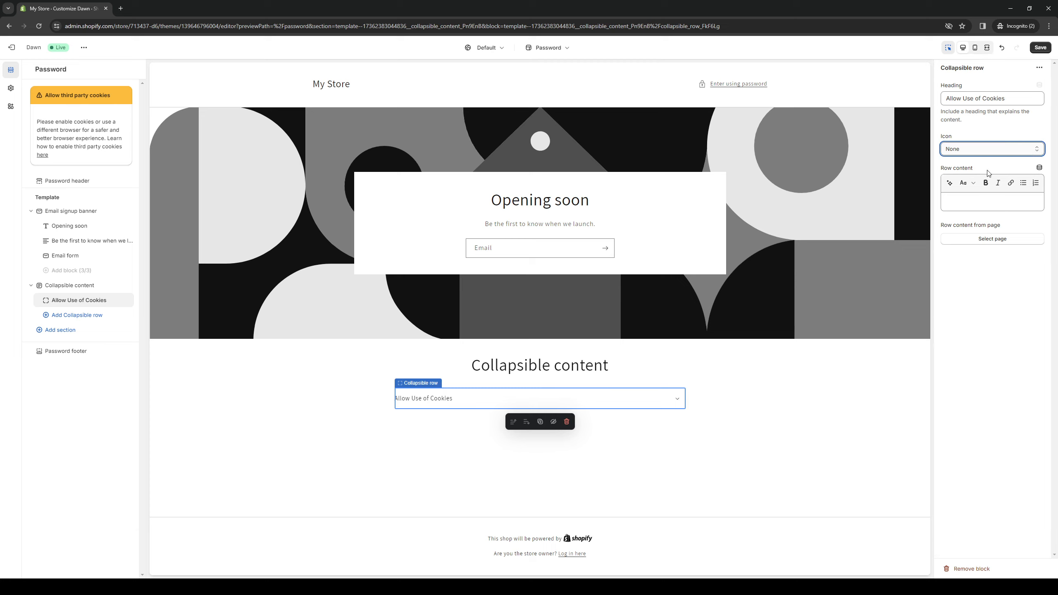
{"action": "mouse_move", "coordinate": [1005, 232]}
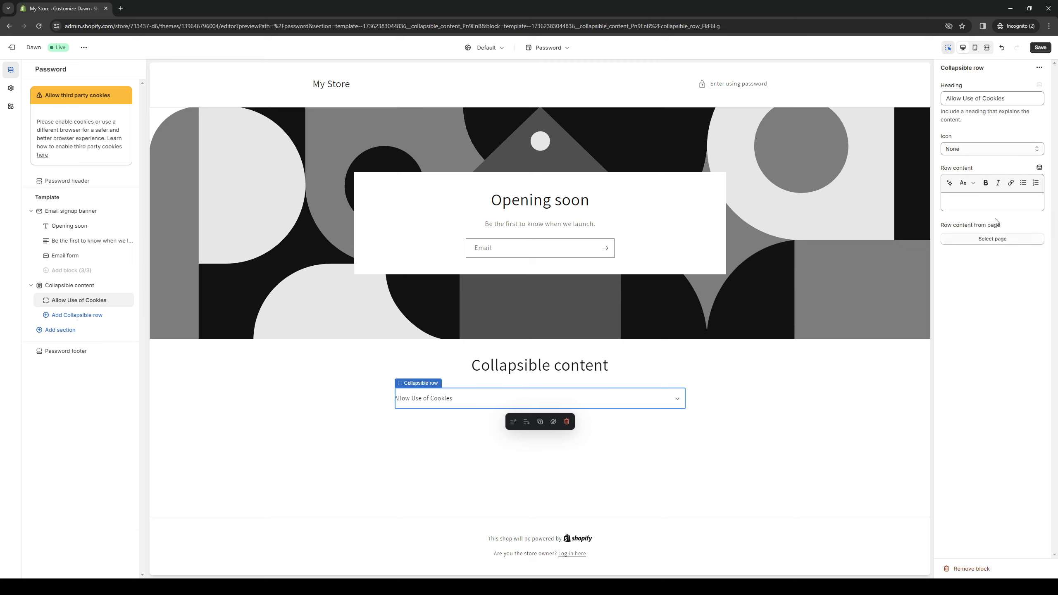
{"action": "left_click", "coordinate": [991, 201]}
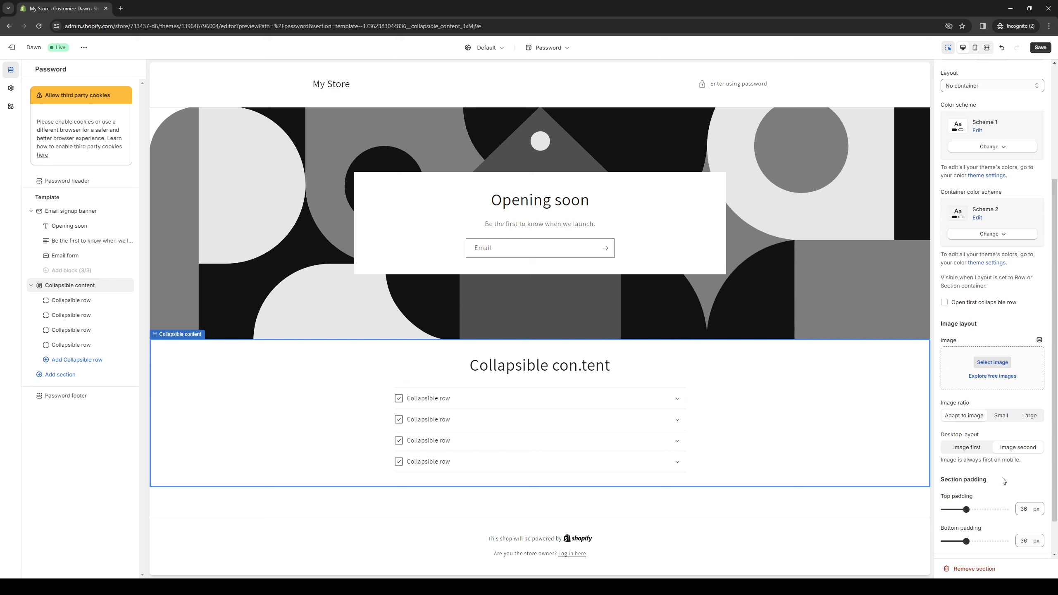
{"action": "scroll", "scroll_direction": "down", "scroll_amount": 3}
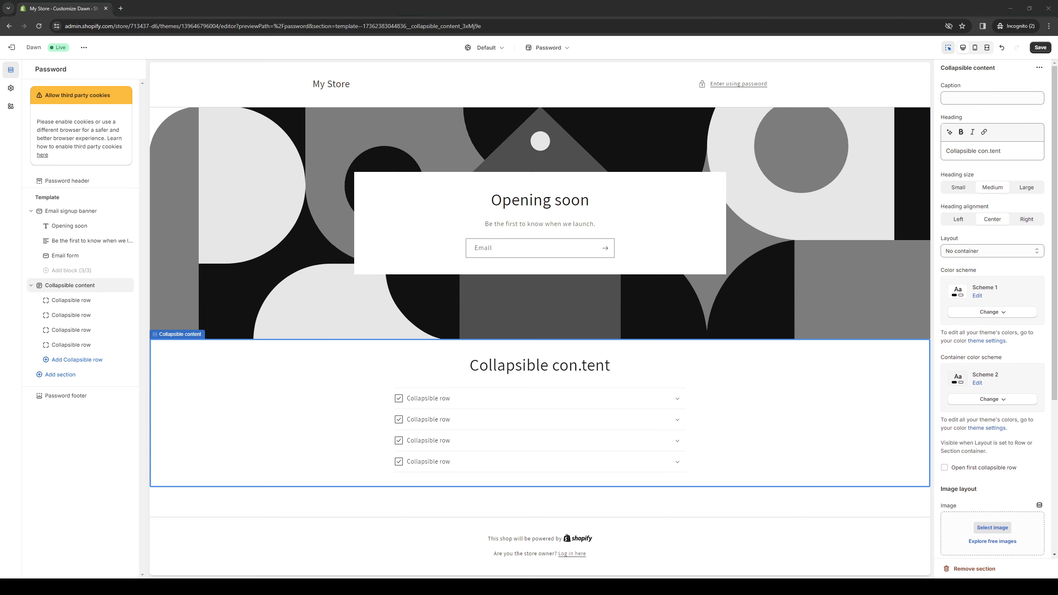
{"action": "mouse_move", "coordinate": [634, 378]}
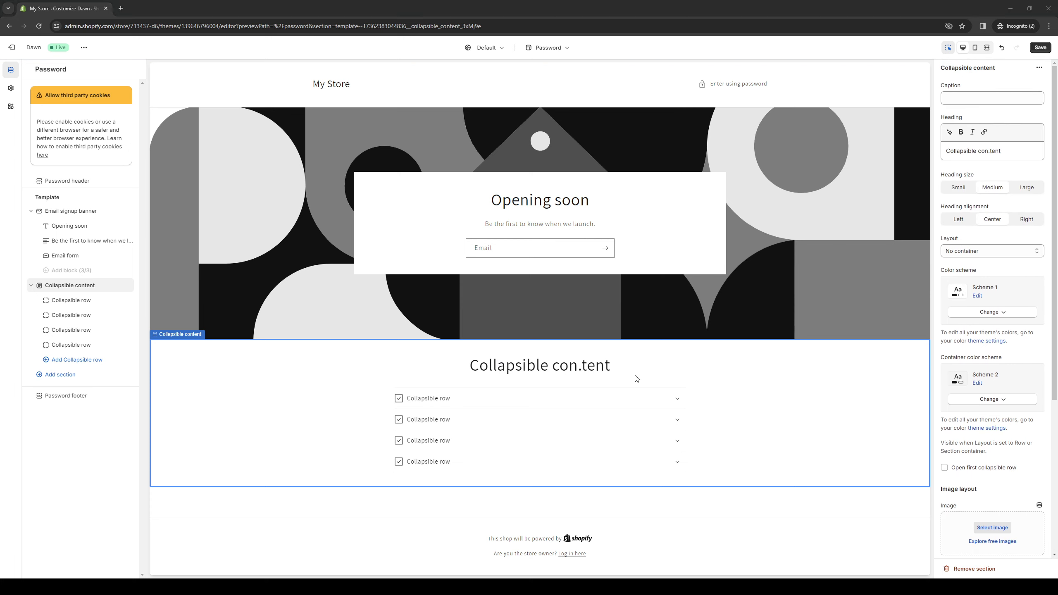